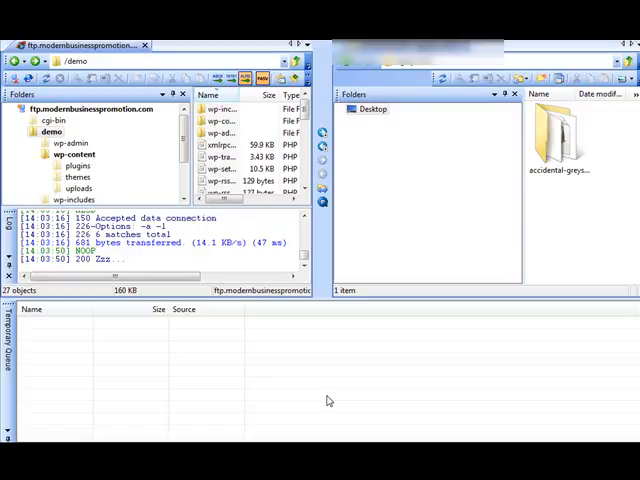
pyautogui.moveTo(322, 388)
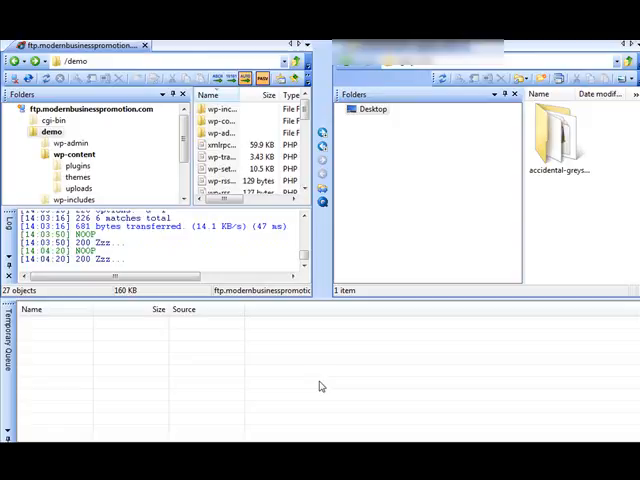
pyautogui.moveTo(288, 332)
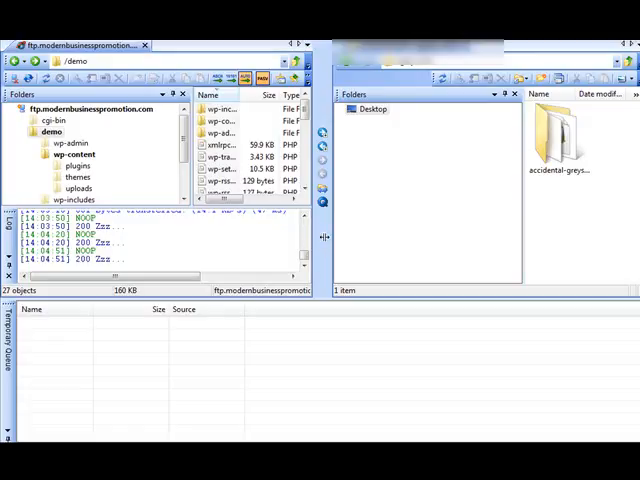
pyautogui.moveTo(356, 228)
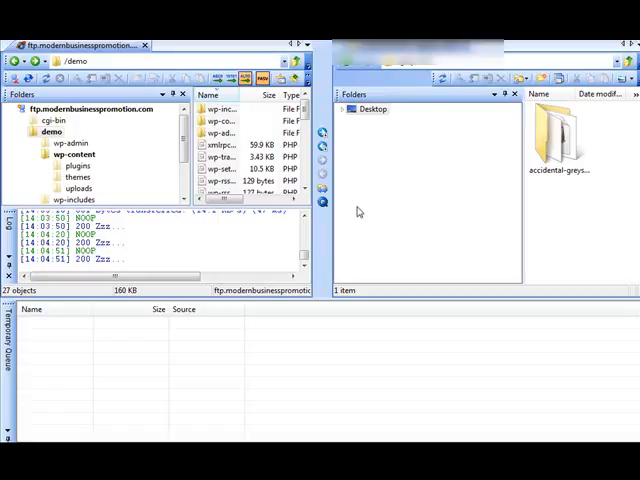
pyautogui.moveTo(368, 184)
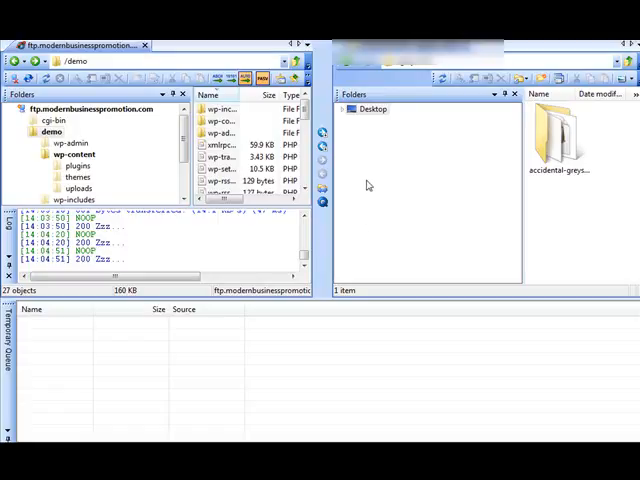
pyautogui.moveTo(378, 176)
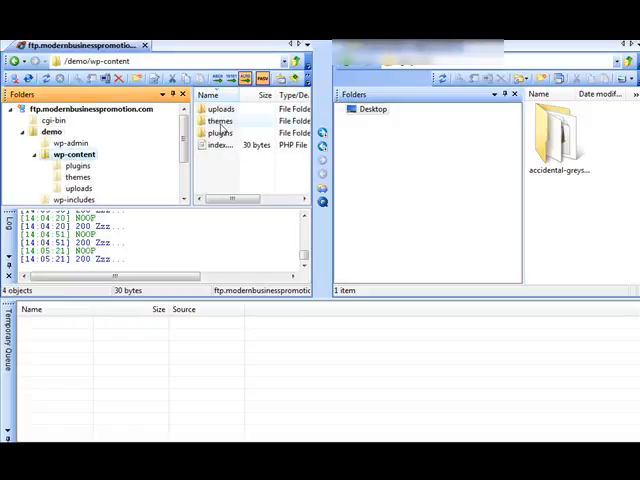
pyautogui.moveTo(558, 136)
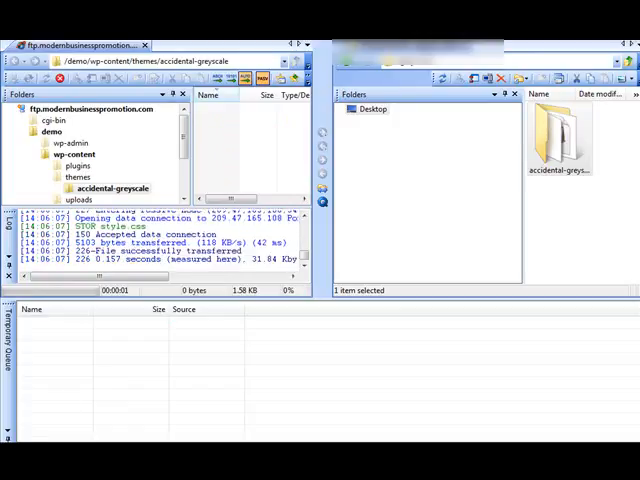
# Step: Switch to the WordPress dashboard after the accidental-greyscale folder finishes uploading
pyautogui.click(80, 164)
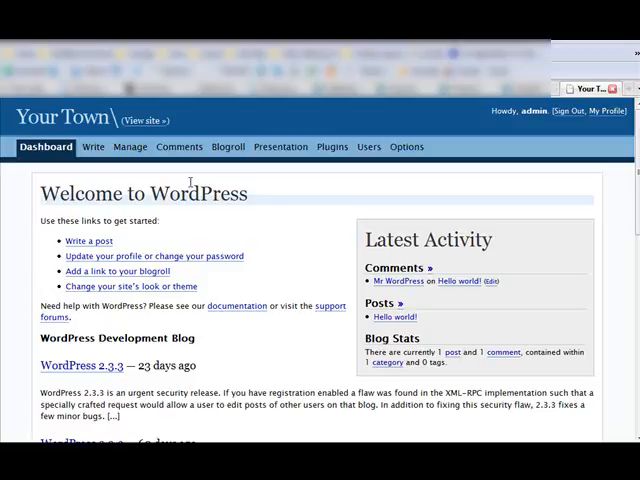
pyautogui.moveTo(244, 186)
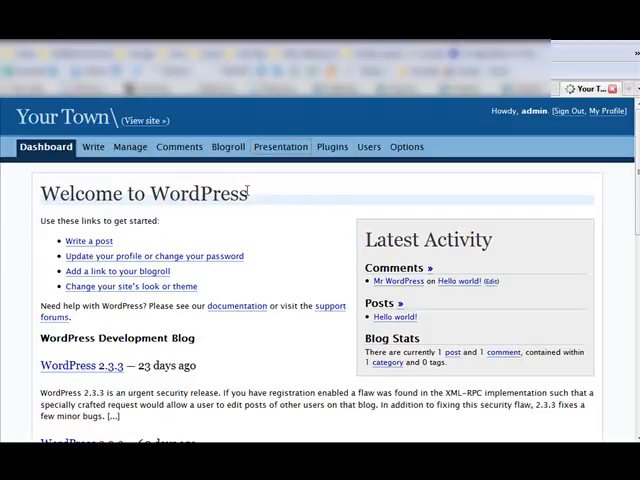
# Step: Activate Accidental Greyscale from Available Themes under Presentation, then view the live site
pyautogui.click(280, 148)
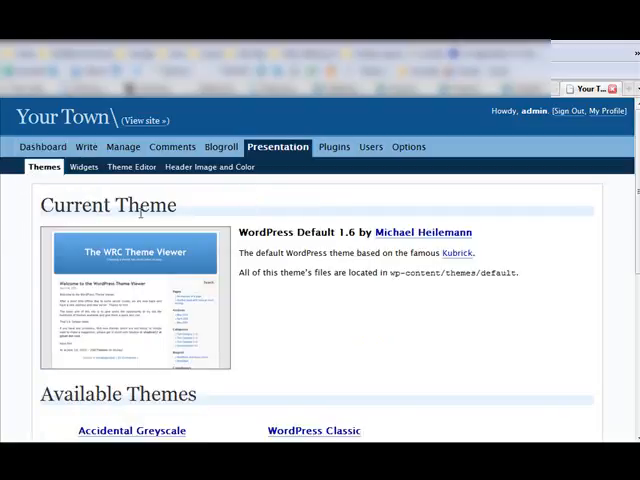
pyautogui.scroll(-3)
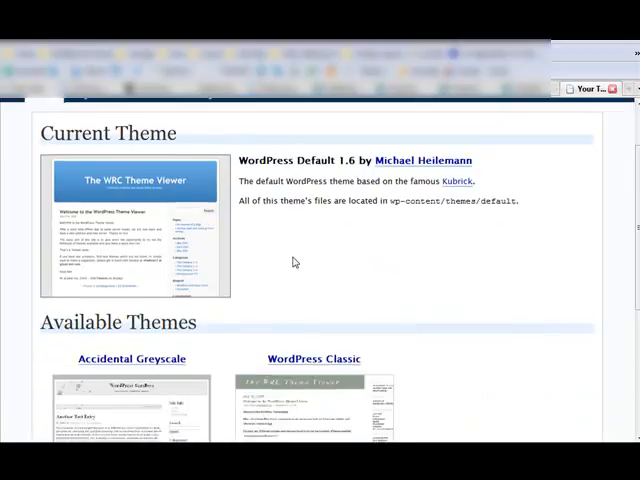
pyautogui.scroll(-3)
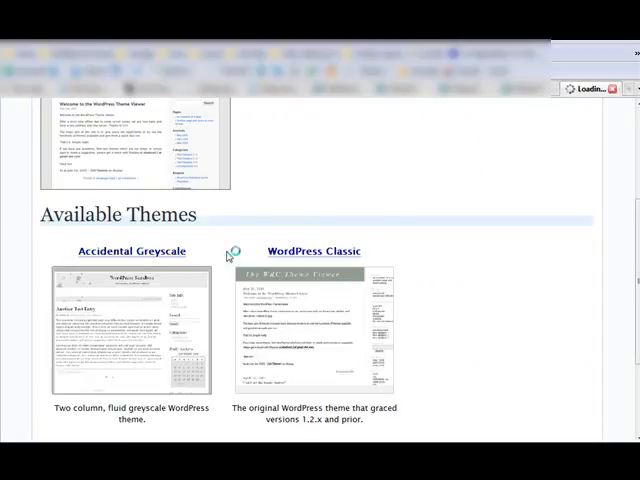
pyautogui.click(132, 252)
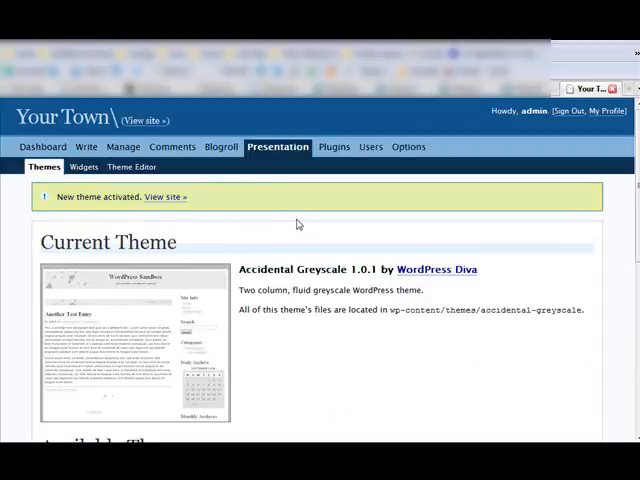
pyautogui.rightClick(164, 196)
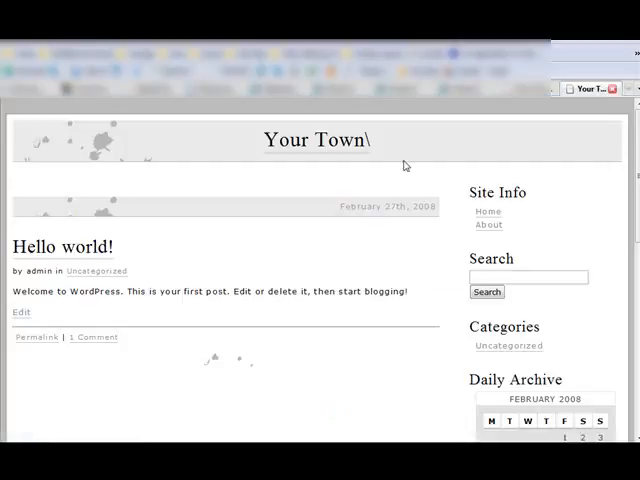
pyautogui.scroll(-3)
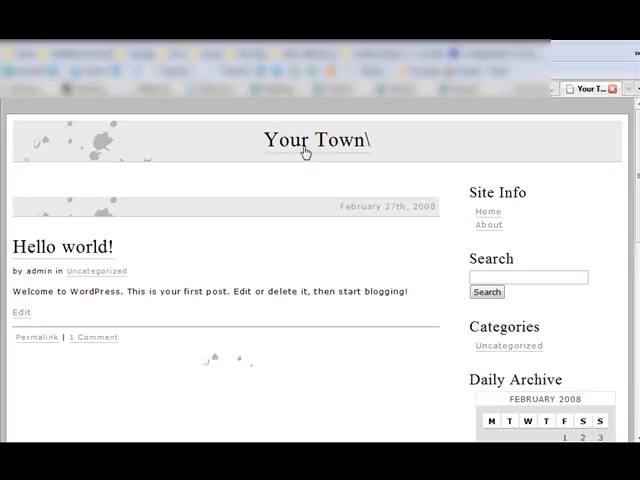
pyautogui.moveTo(284, 266)
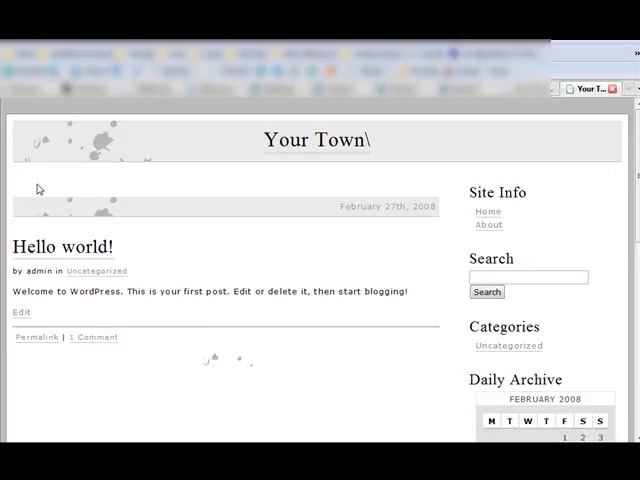
pyautogui.moveTo(248, 342)
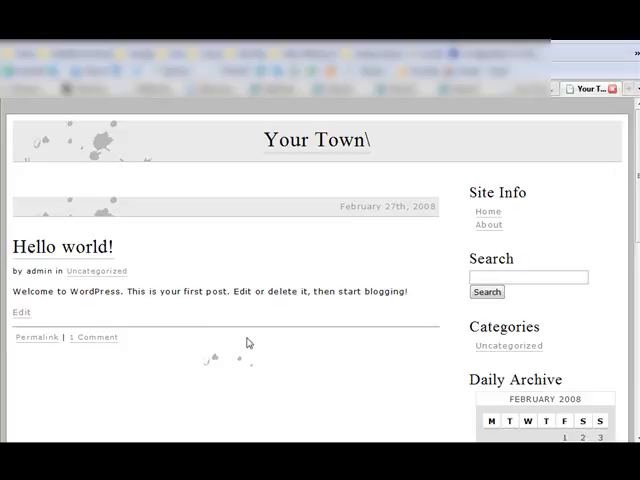
pyautogui.moveTo(260, 284)
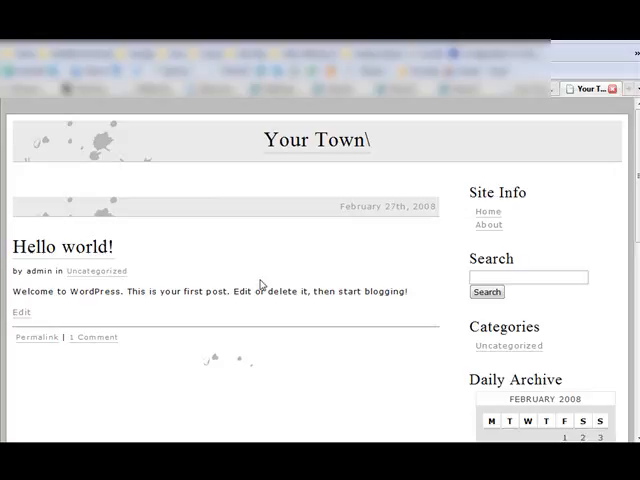
pyautogui.moveTo(204, 232)
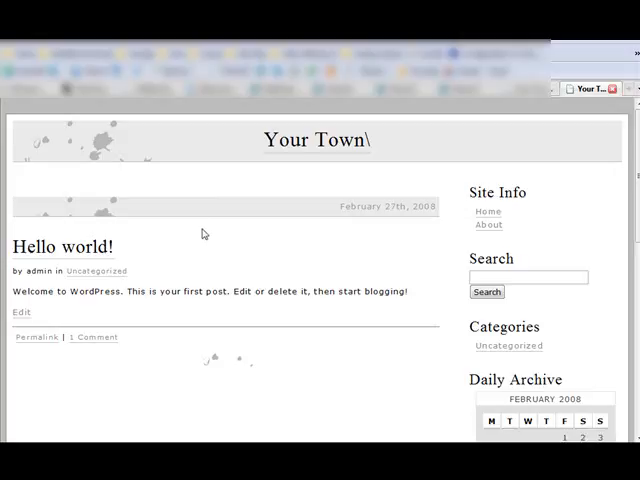